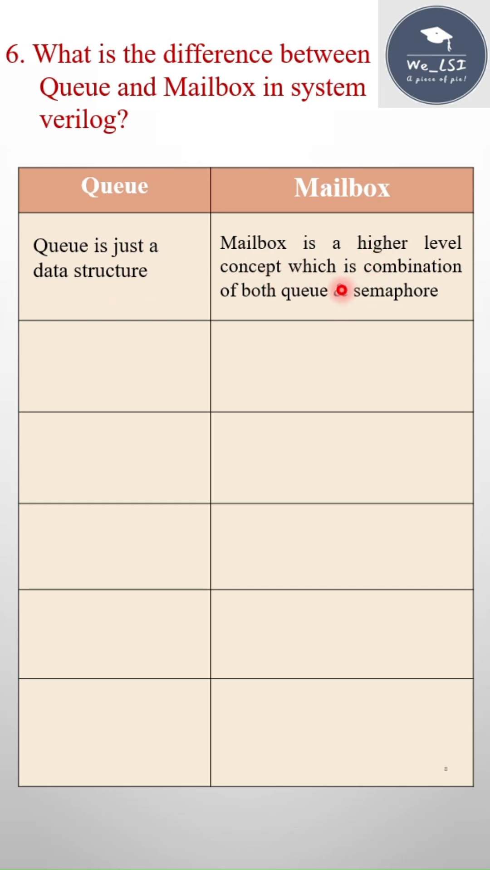
type("&")
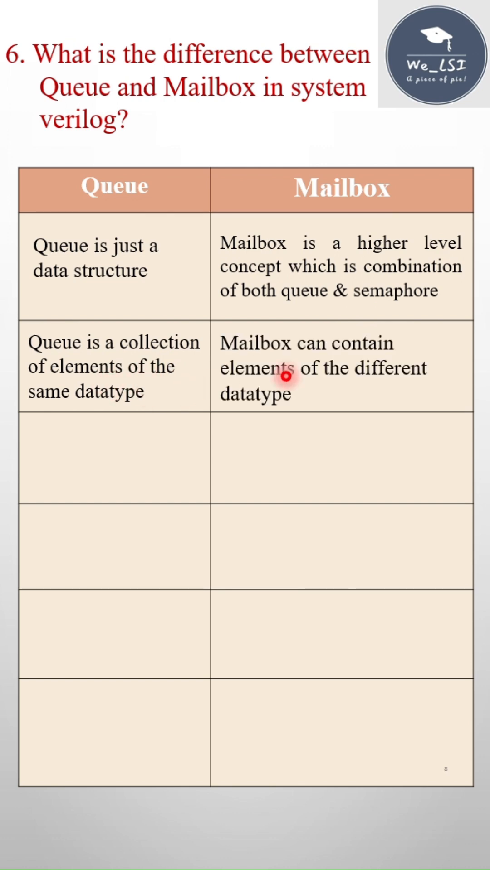
mouse_move(305, 408)
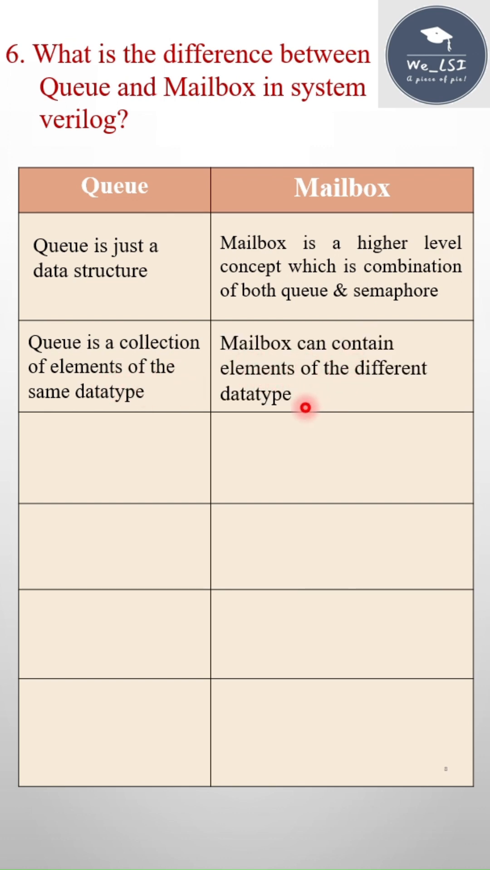
mouse_move(351, 392)
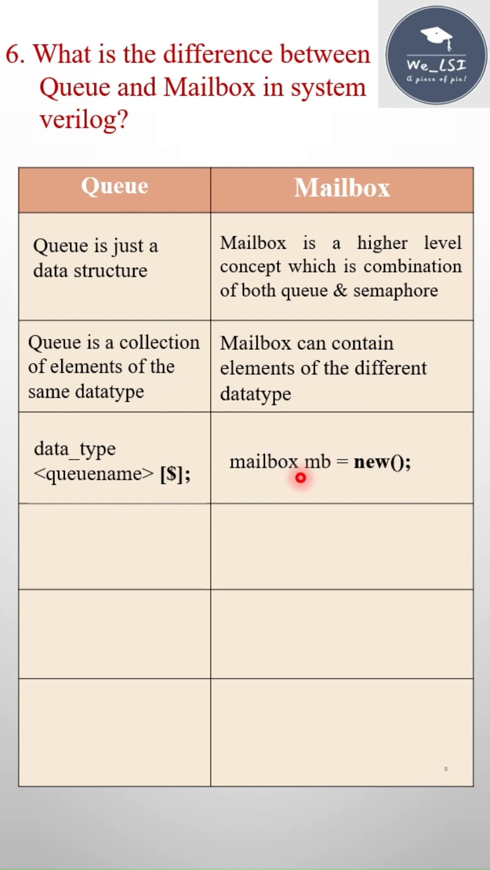
mouse_move(370, 481)
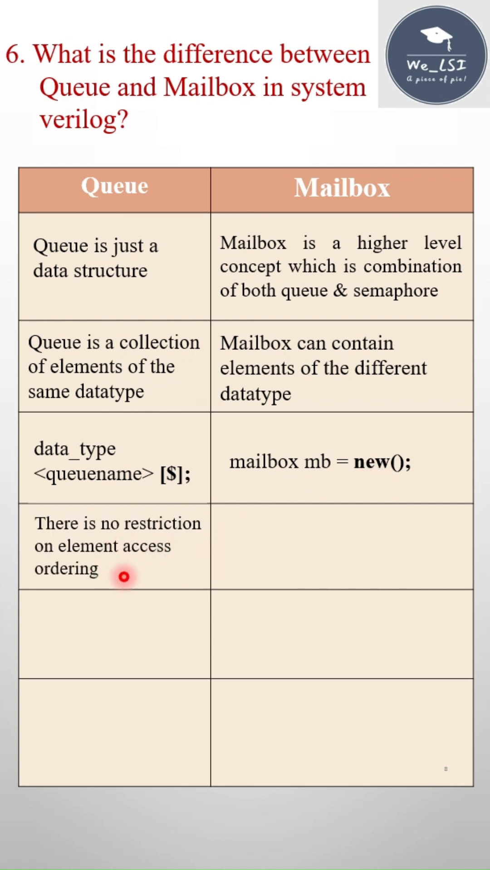
mouse_move(140, 573)
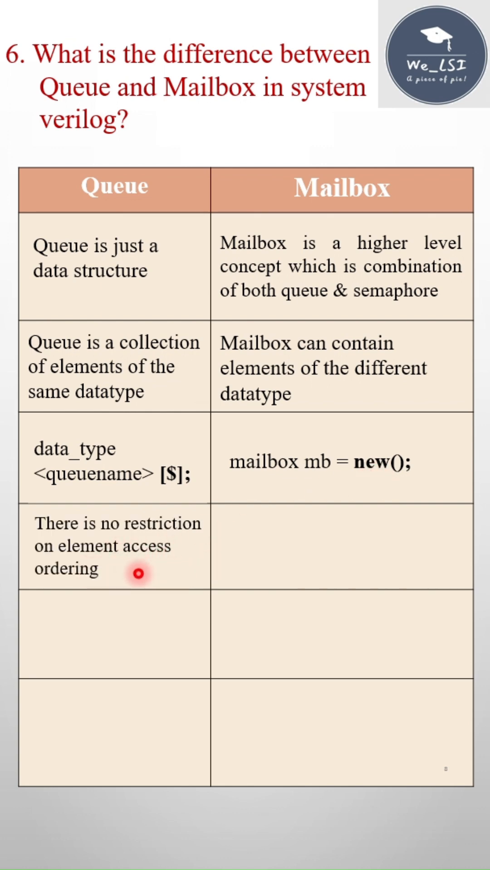
mouse_move(134, 565)
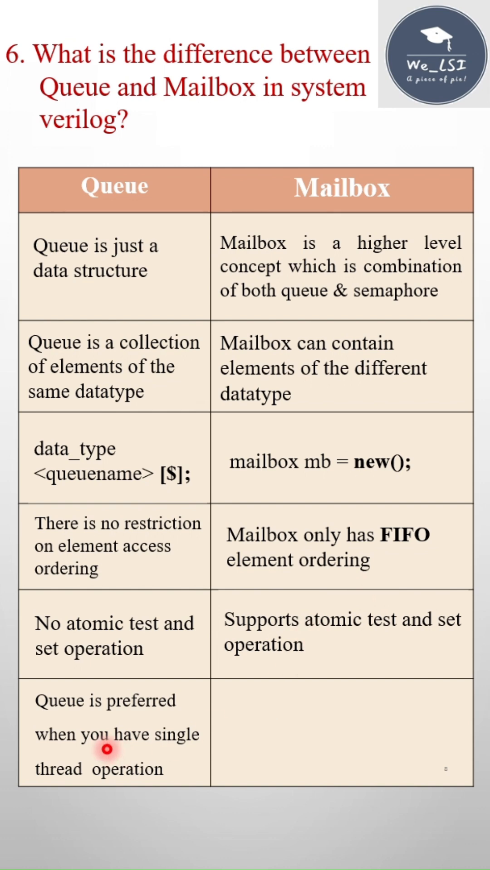
mouse_move(210, 691)
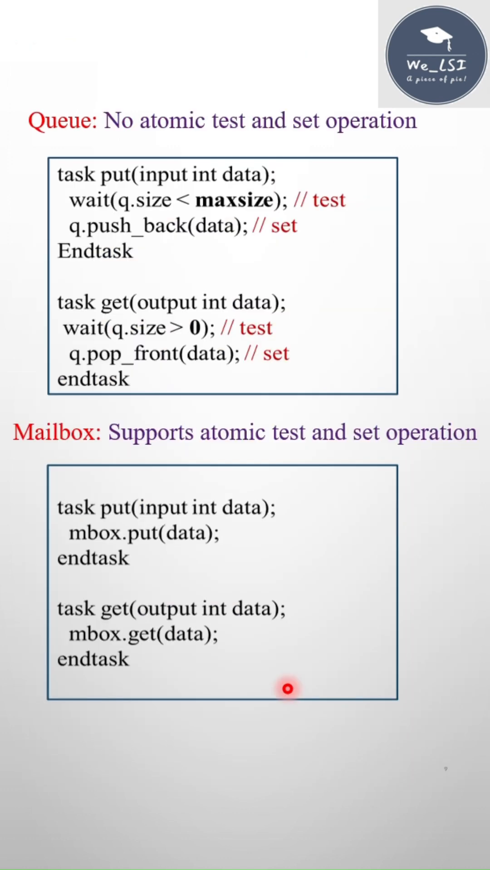
mouse_move(397, 176)
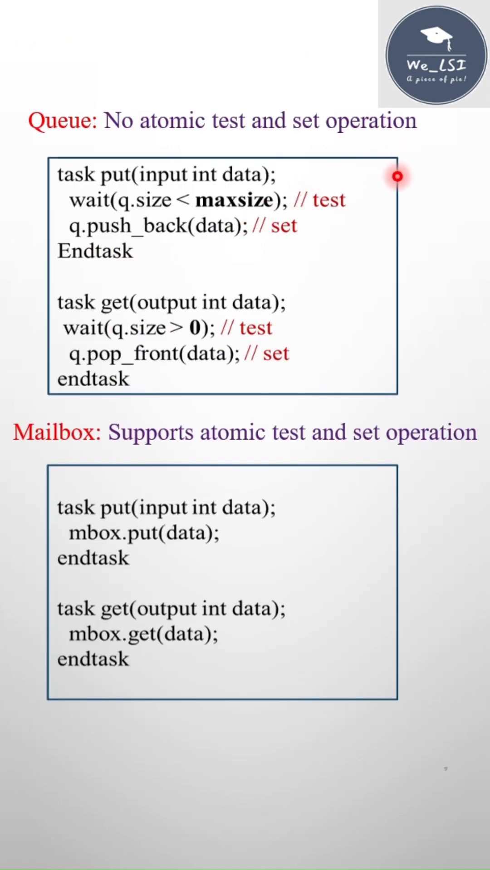
mouse_move(258, 279)
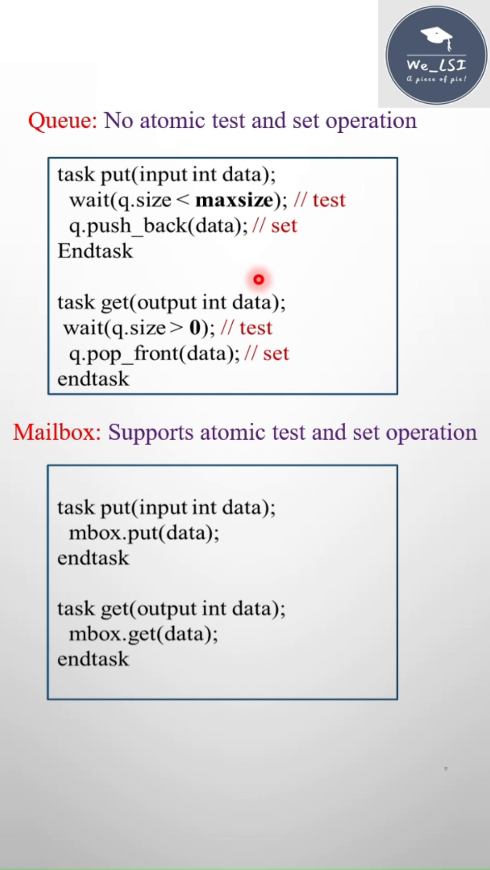
mouse_move(227, 260)
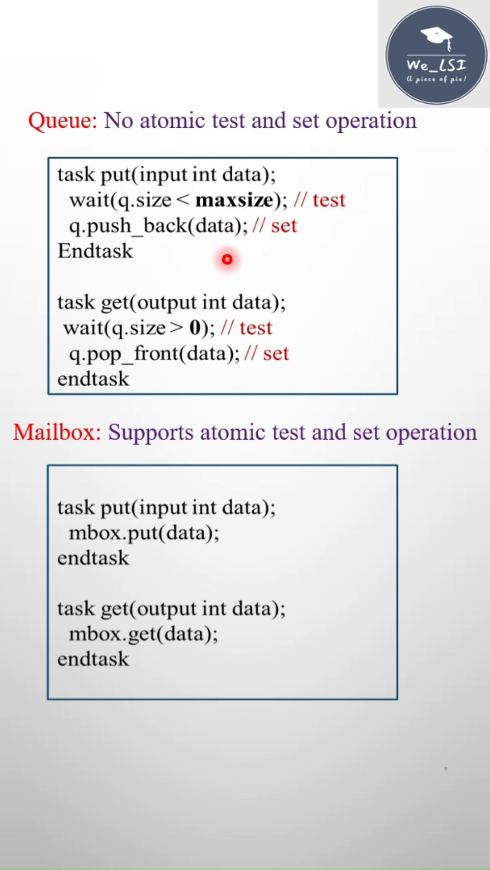
mouse_move(210, 327)
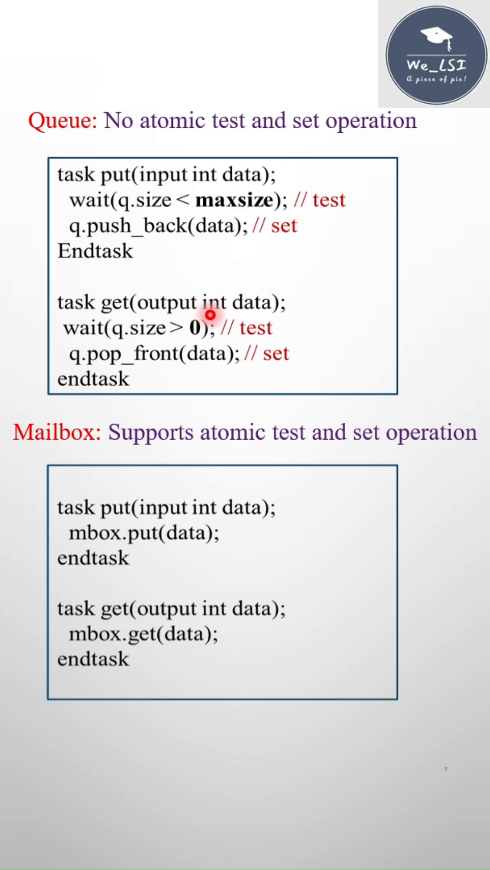
mouse_move(154, 455)
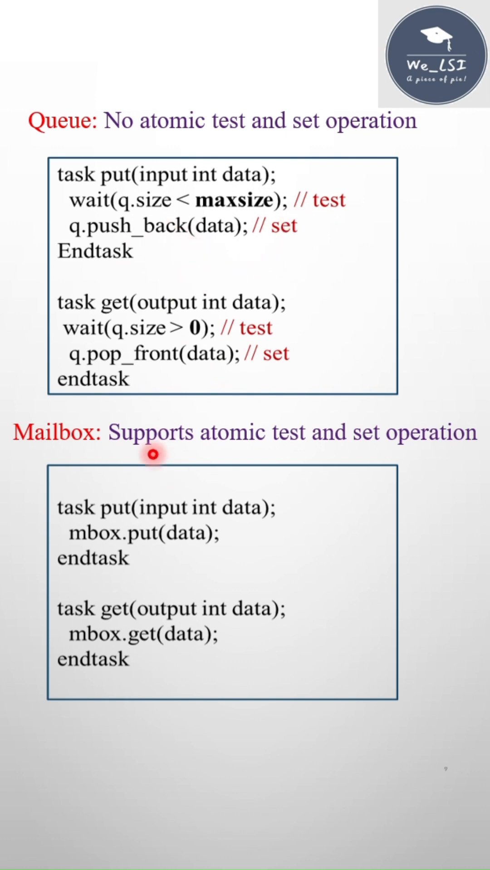
mouse_move(173, 569)
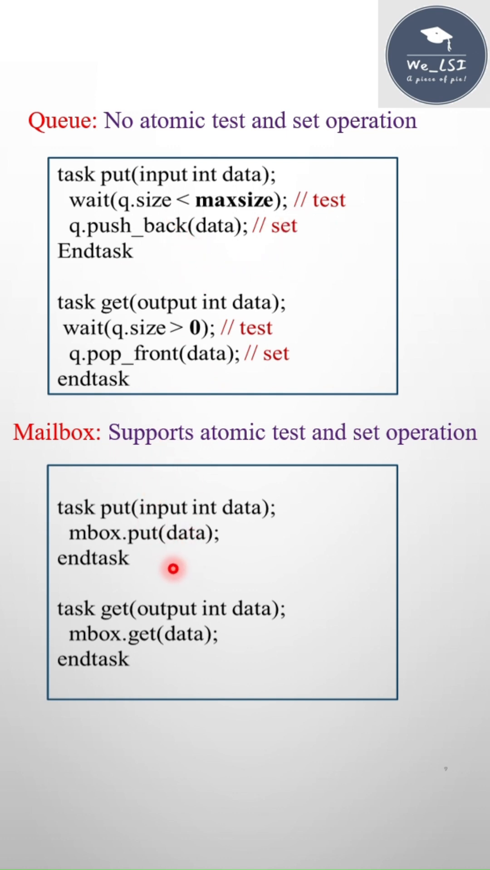